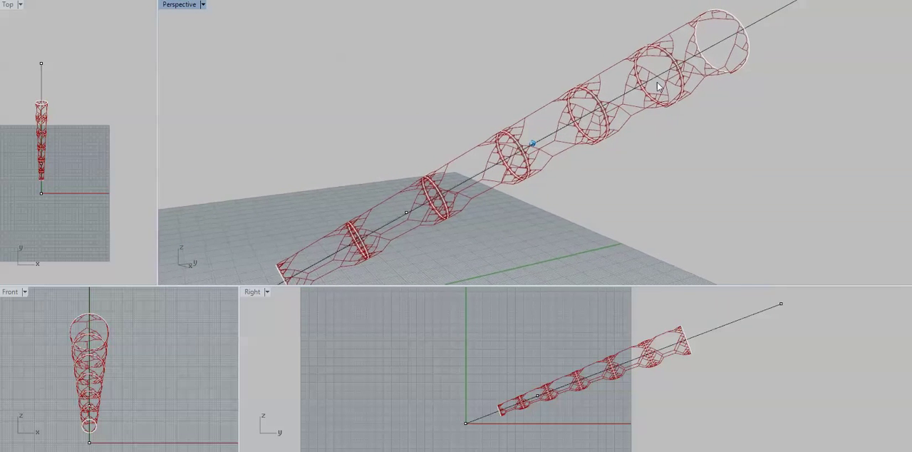
# Orbit the Perspective view around the wireframe ring tube, tilting to see it upright
pyautogui.moveTo(658, 86); pyautogui.dragTo(583, 125)
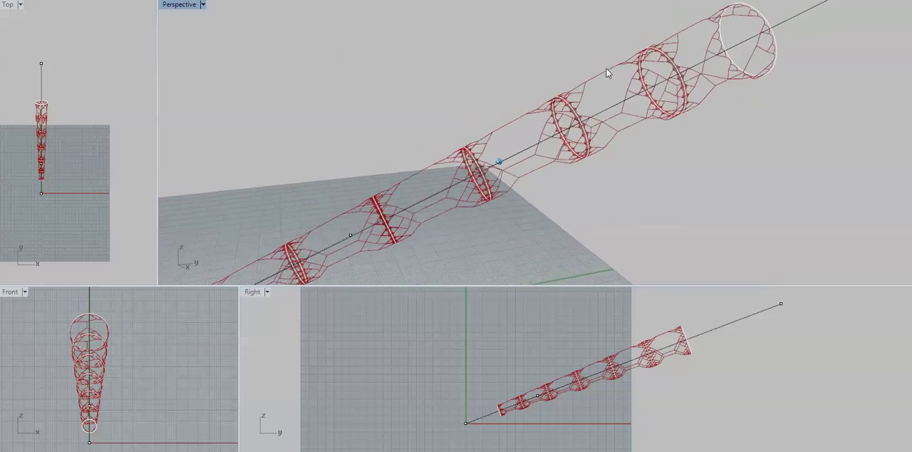
pyautogui.moveTo(607, 74); pyautogui.dragTo(641, 85)
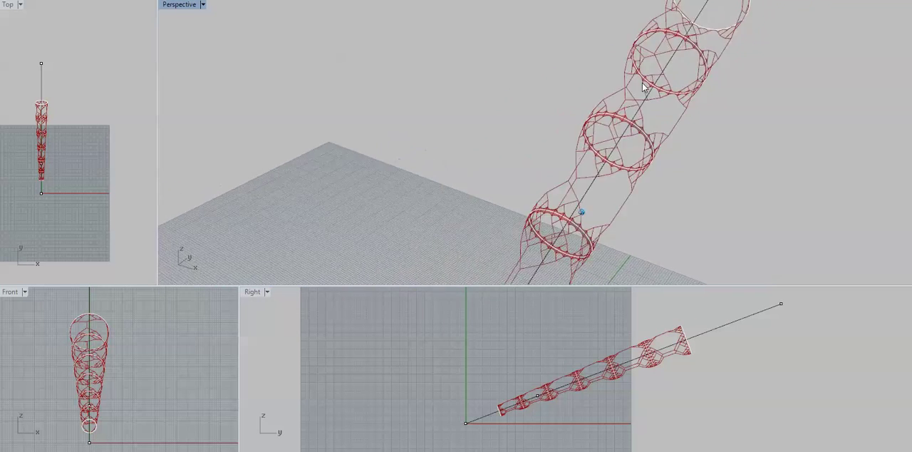
pyautogui.moveTo(642, 86); pyautogui.dragTo(620, 43)
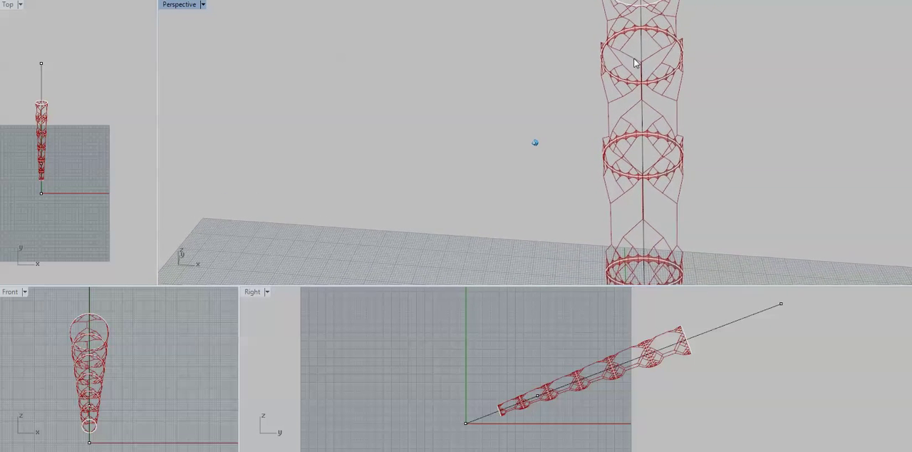
pyautogui.moveTo(634, 63); pyautogui.dragTo(663, 78)
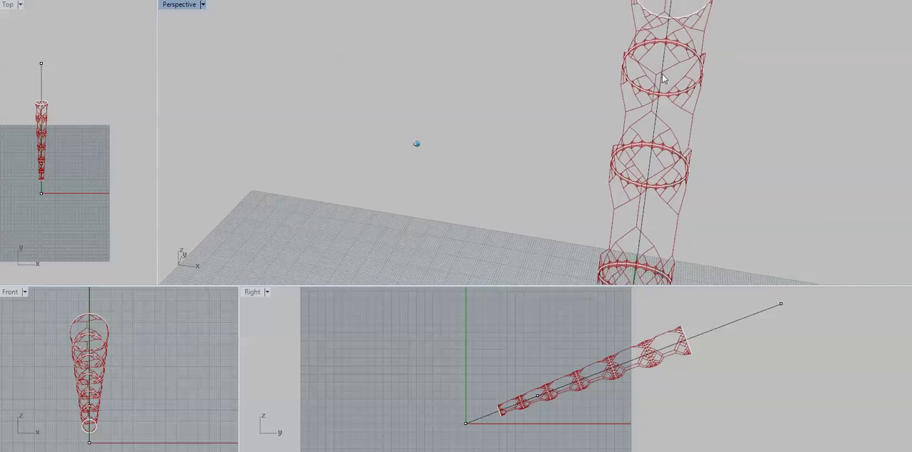
pyautogui.moveTo(662, 78); pyautogui.dragTo(599, 99)
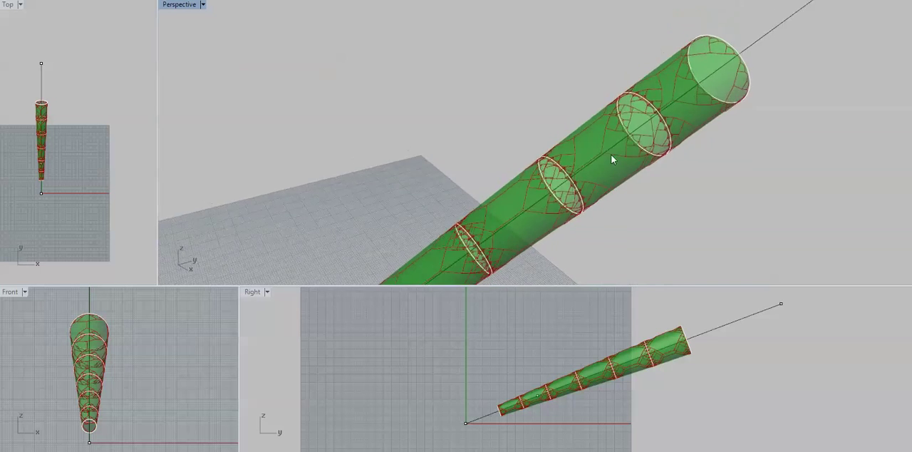
# Orbit the green shaded tube to inspect the red tension lines along its length toward the open end
pyautogui.moveTo(610, 160); pyautogui.dragTo(634, 74)
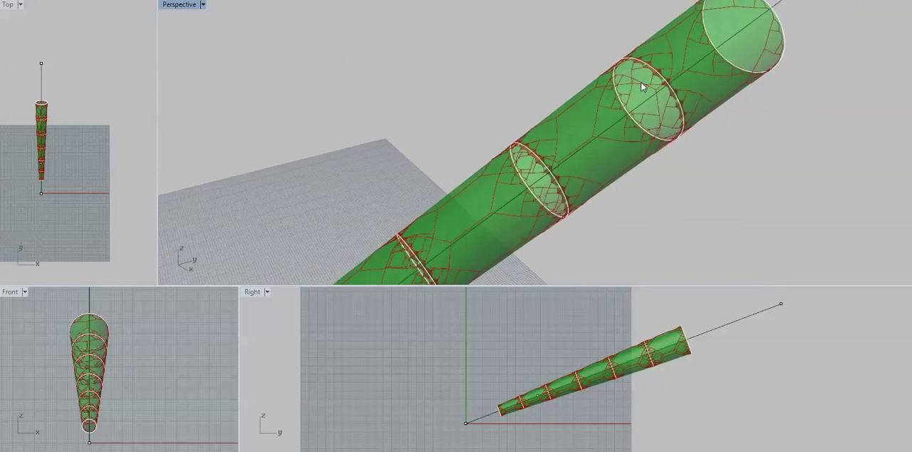
pyautogui.moveTo(641, 85); pyautogui.dragTo(670, 77)
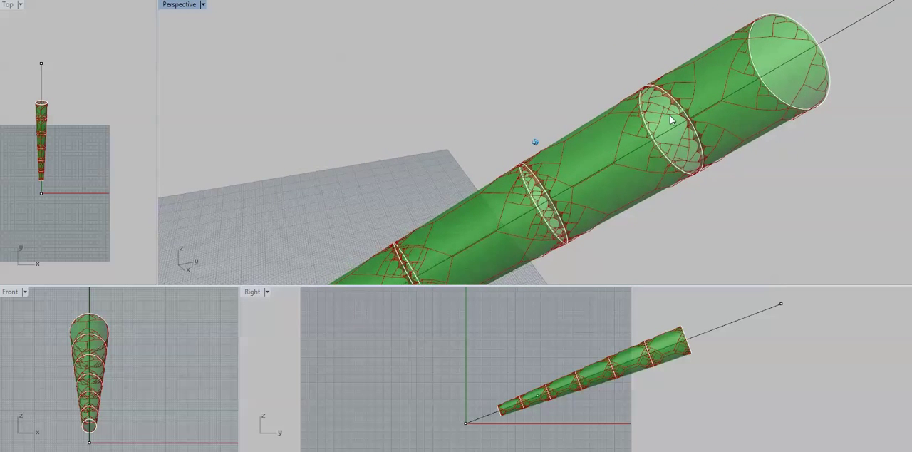
pyautogui.moveTo(670, 119); pyautogui.dragTo(634, 131)
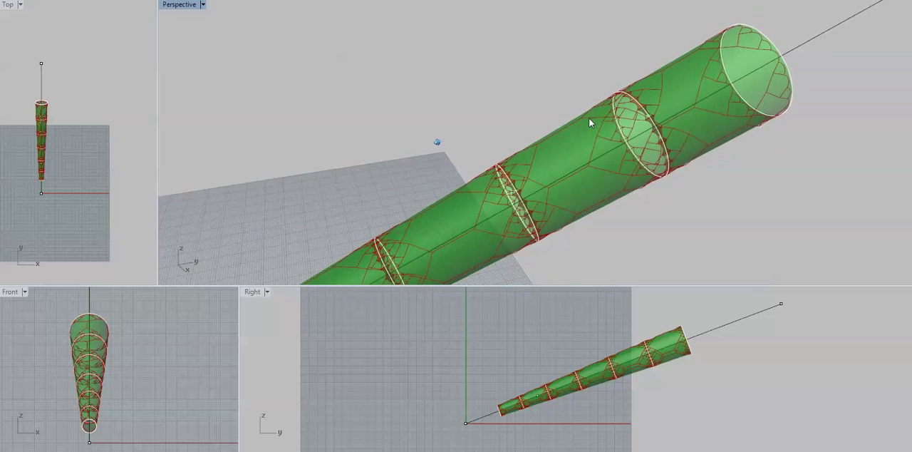
pyautogui.moveTo(590, 123); pyautogui.dragTo(633, 120)
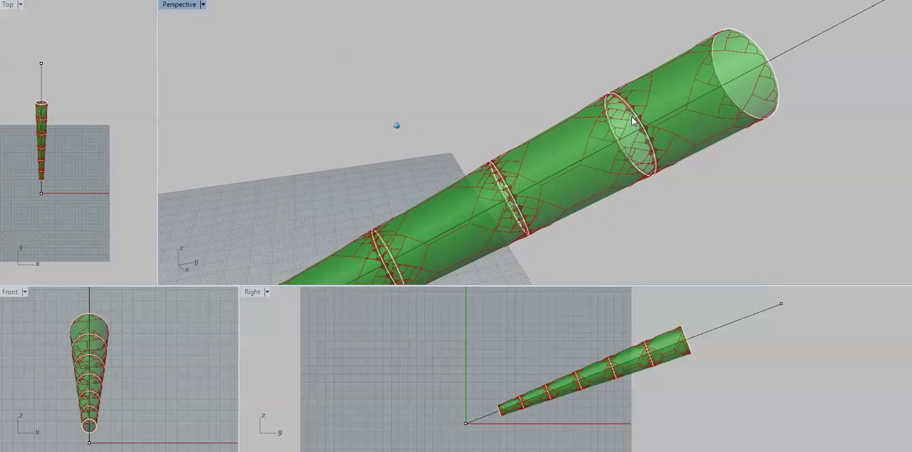
pyautogui.moveTo(635, 121); pyautogui.dragTo(563, 136)
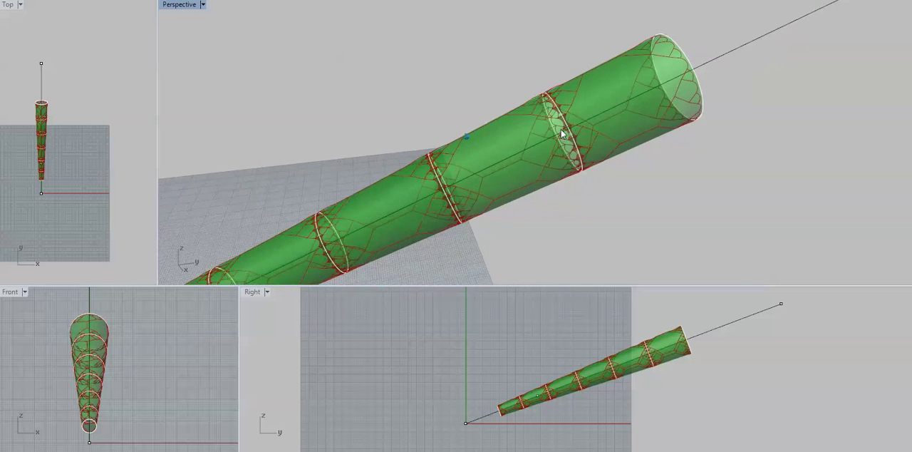
pyautogui.moveTo(563, 134); pyautogui.dragTo(673, 85)
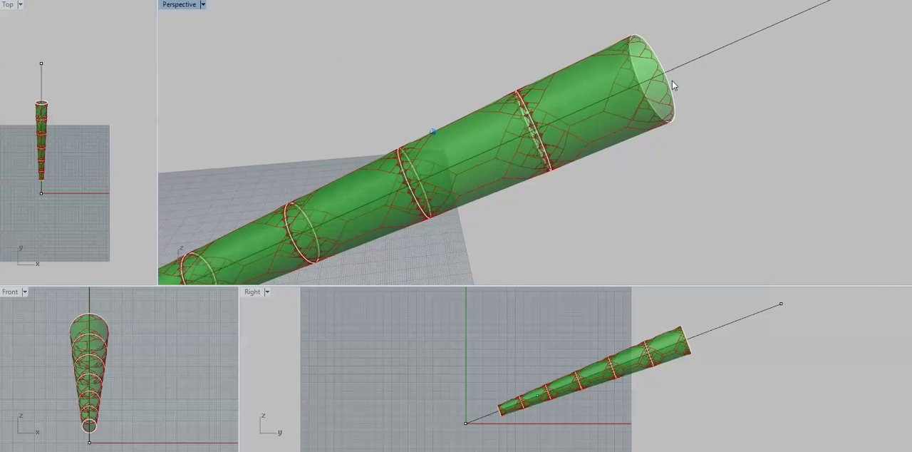
pyautogui.moveTo(672, 85); pyautogui.dragTo(535, 97)
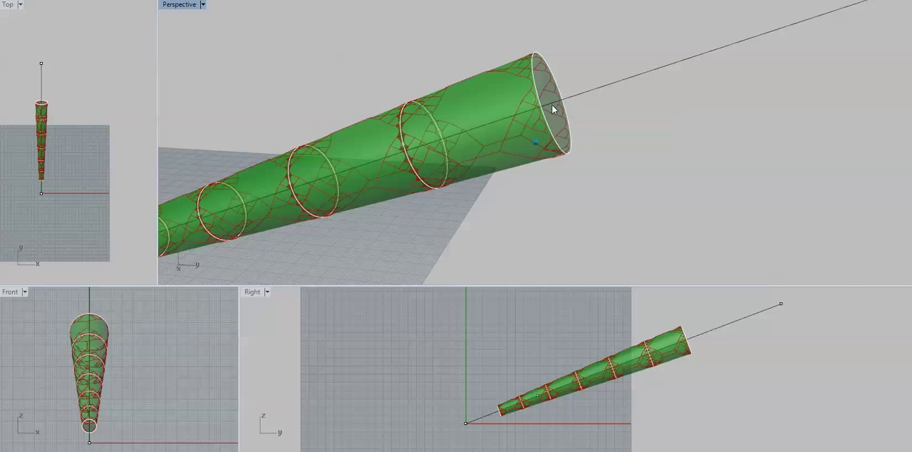
pyautogui.moveTo(567, 111)
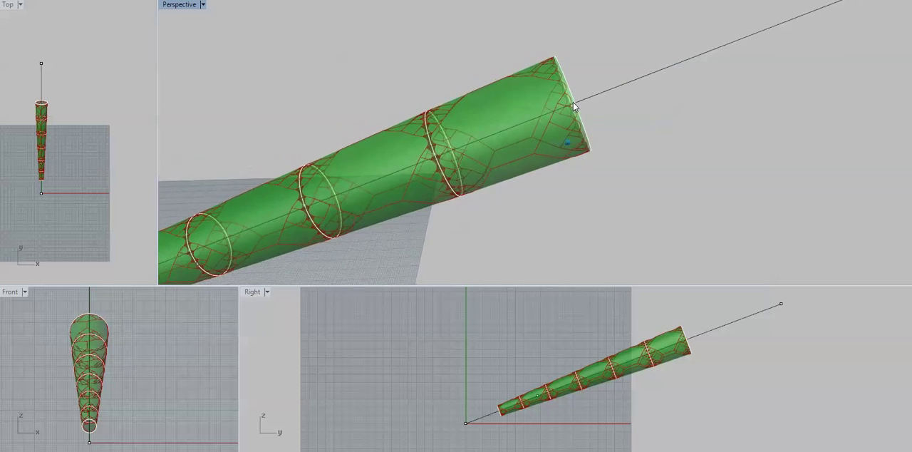
pyautogui.moveTo(573, 107); pyautogui.dragTo(615, 146)
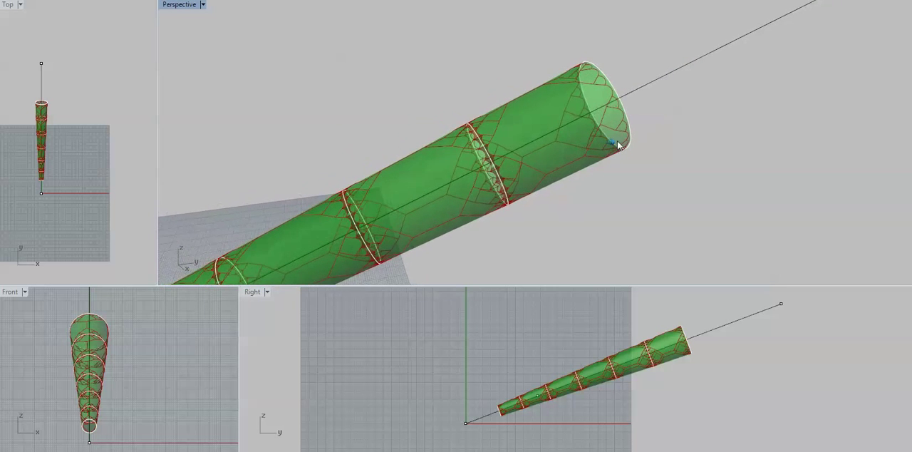
pyautogui.moveTo(615, 145); pyautogui.dragTo(549, 121)
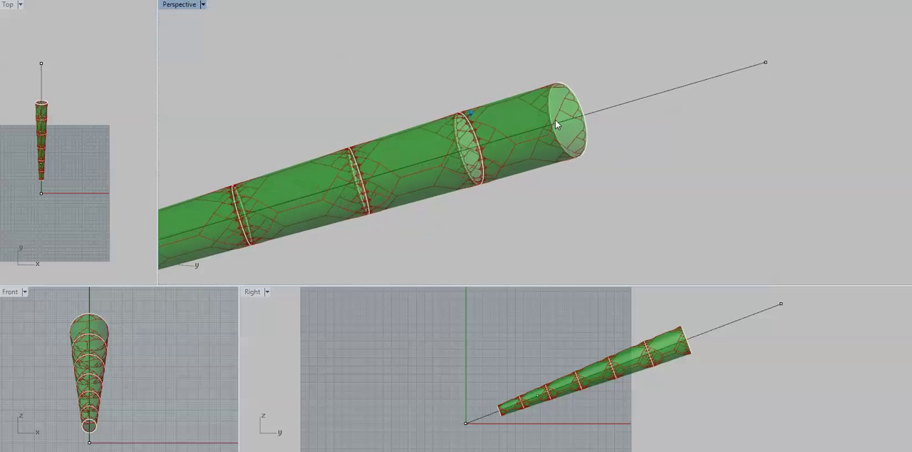
pyautogui.moveTo(556, 126); pyautogui.dragTo(506, 93)
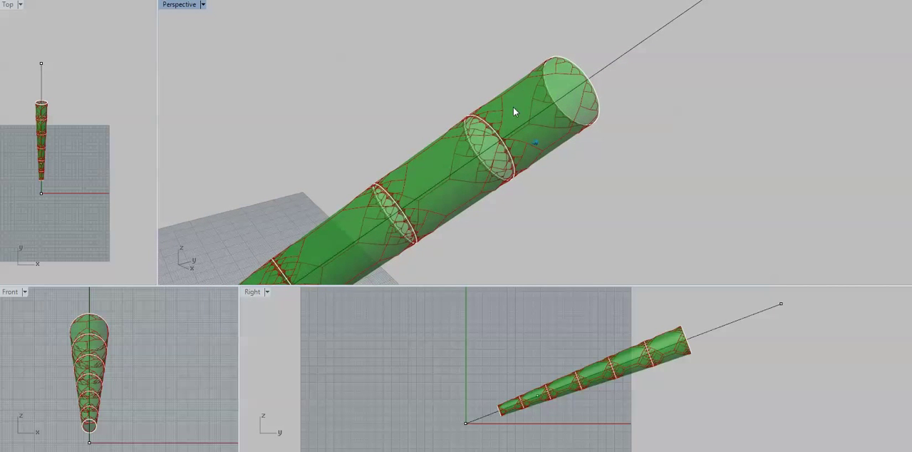
pyautogui.moveTo(513, 111); pyautogui.dragTo(627, 129)
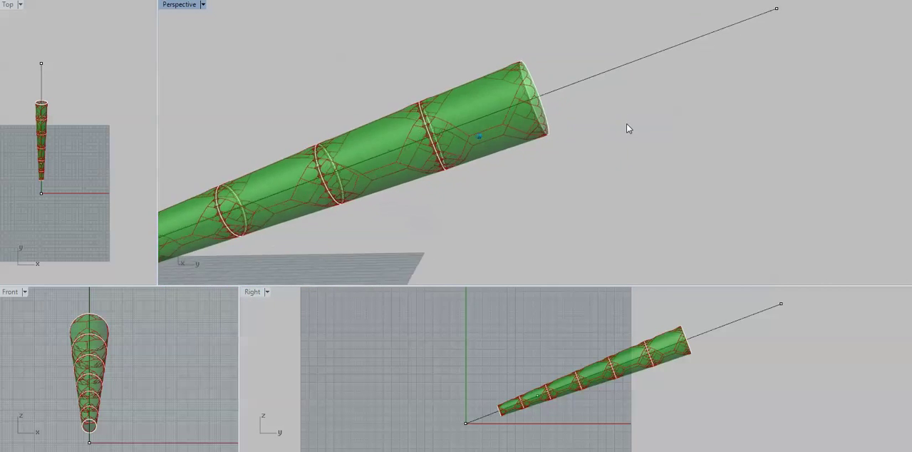